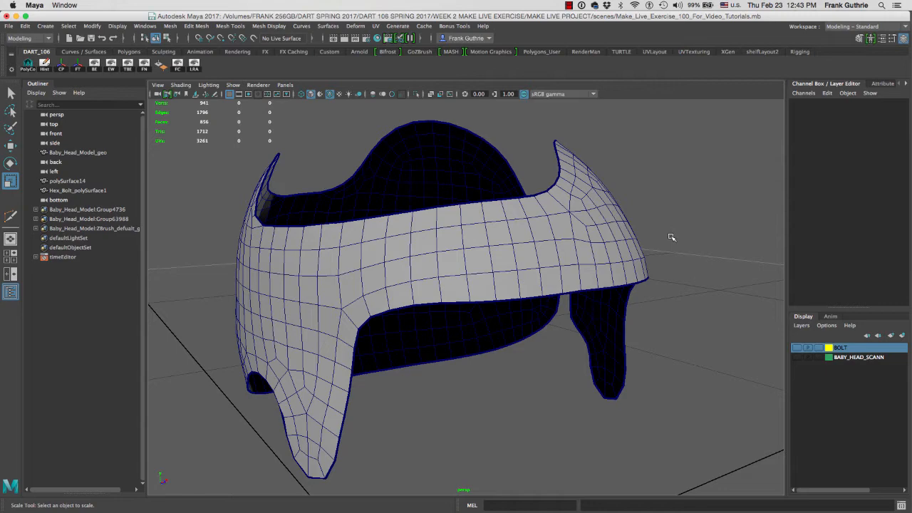
mouse_move(672, 237)
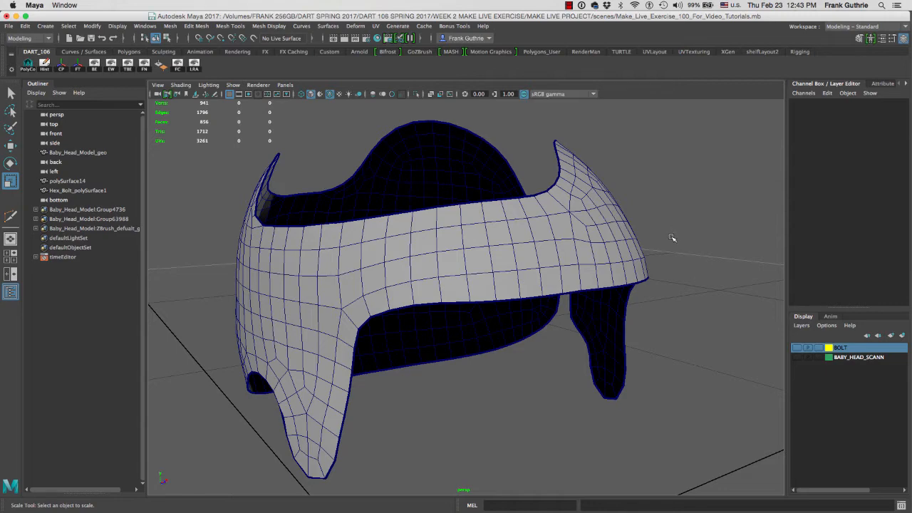
mouse_move(666, 238)
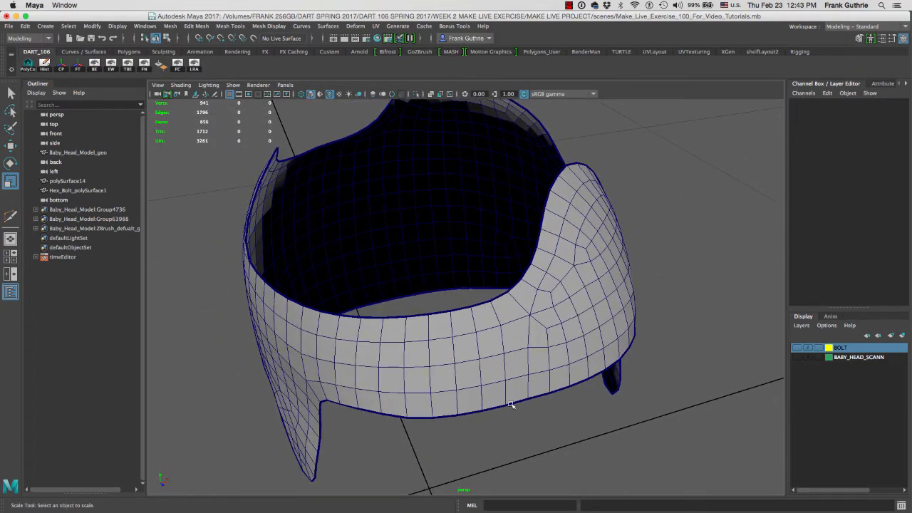
Switch to face mode and drag-select a block of 28 faces on the helmet's upper band.
right_click(512, 404)
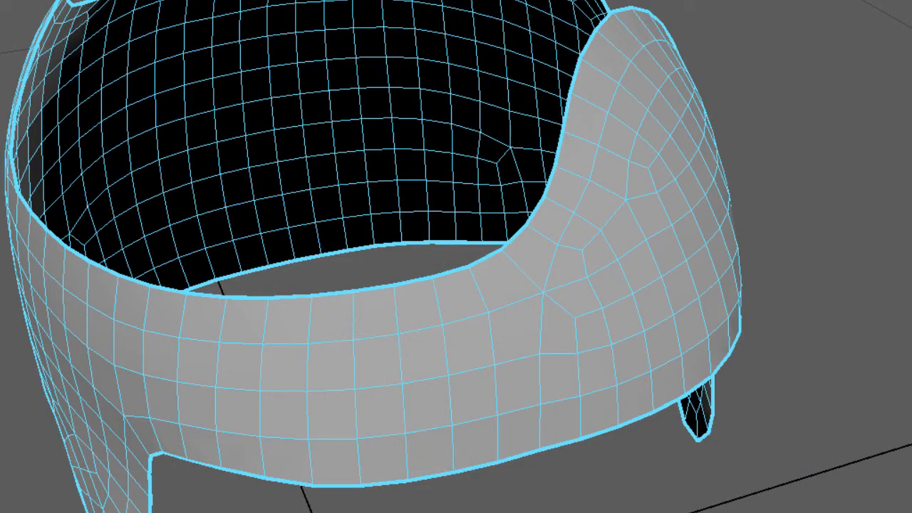
left_click(413, 371)
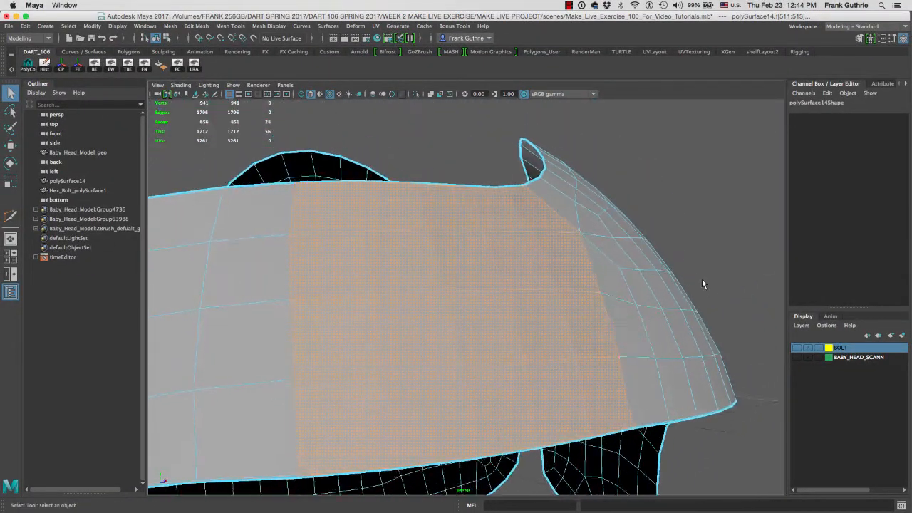
left_click_drag(704, 284, 661, 241)
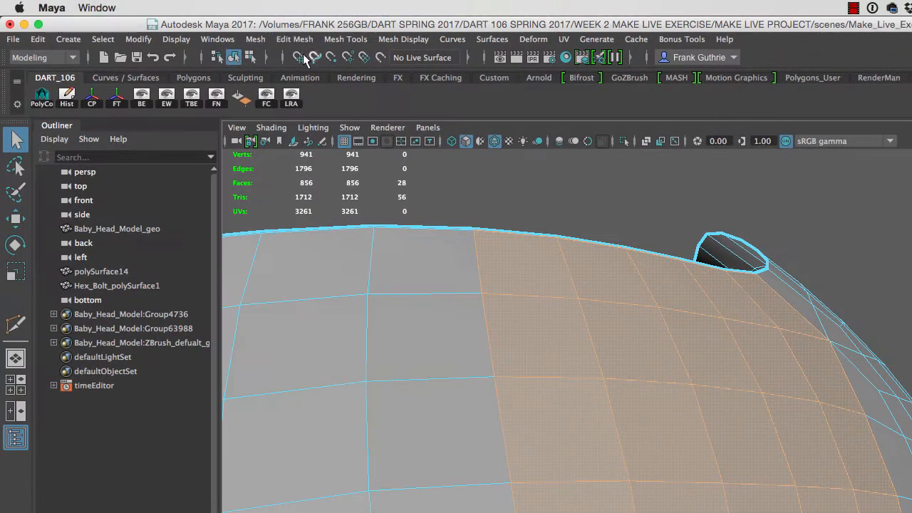
Open the Edit Mesh Duplicate option box with Separate duplicated faces on and Offset 0.
left_click(295, 39)
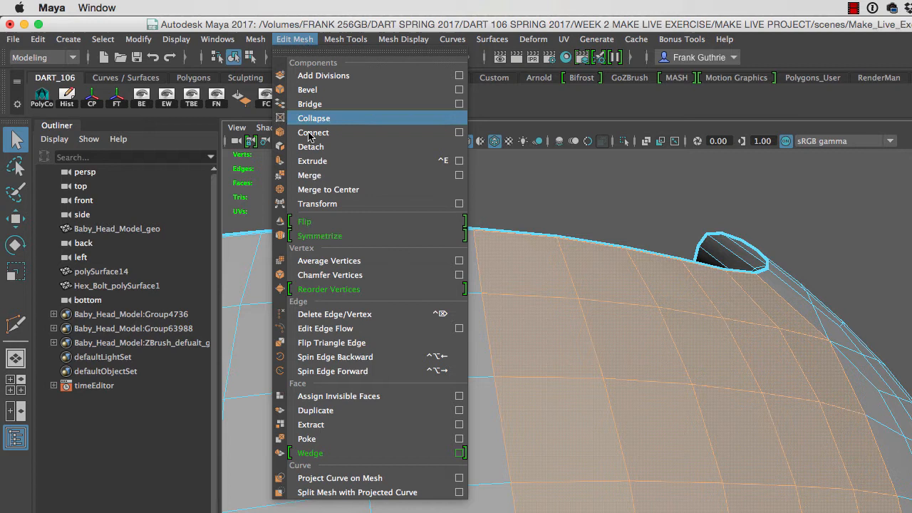
mouse_move(343, 410)
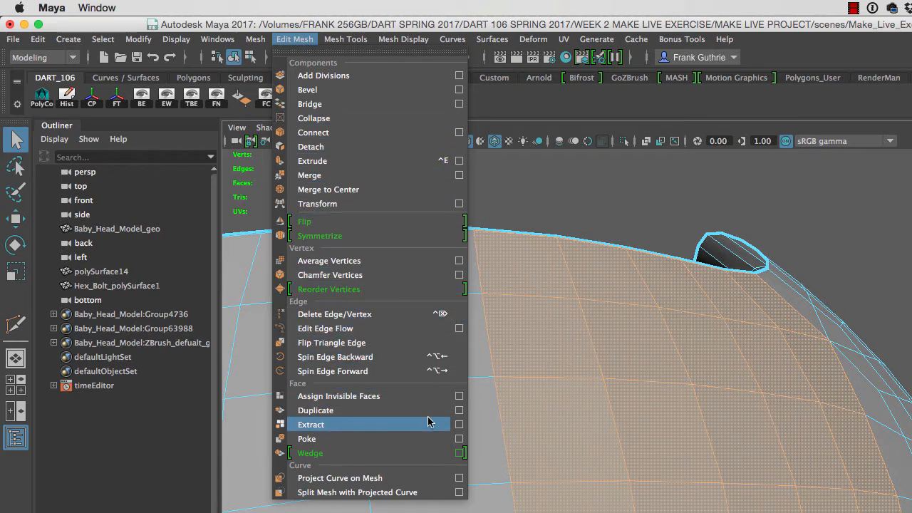
left_click(459, 410)
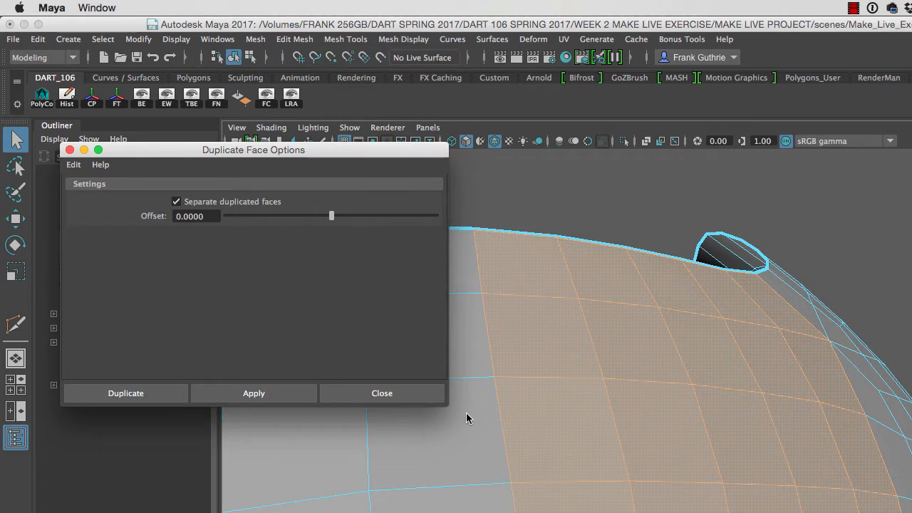
mouse_move(285, 242)
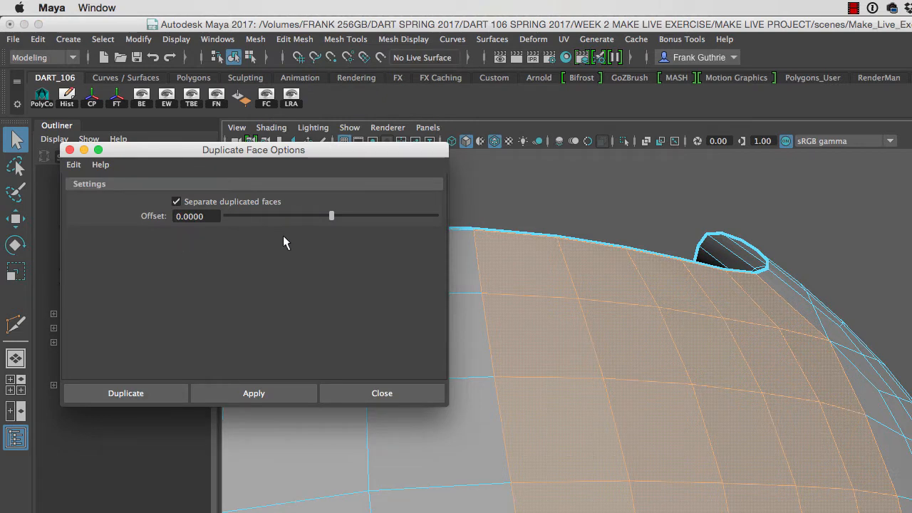
left_click(73, 165)
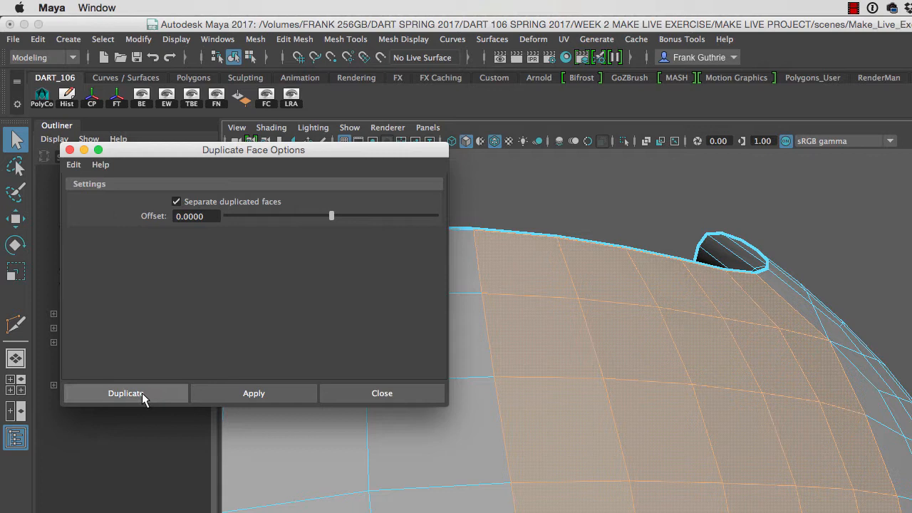
Duplicate the 28 faces, test-drag the patch outward, then clear the selection.
left_click(125, 393)
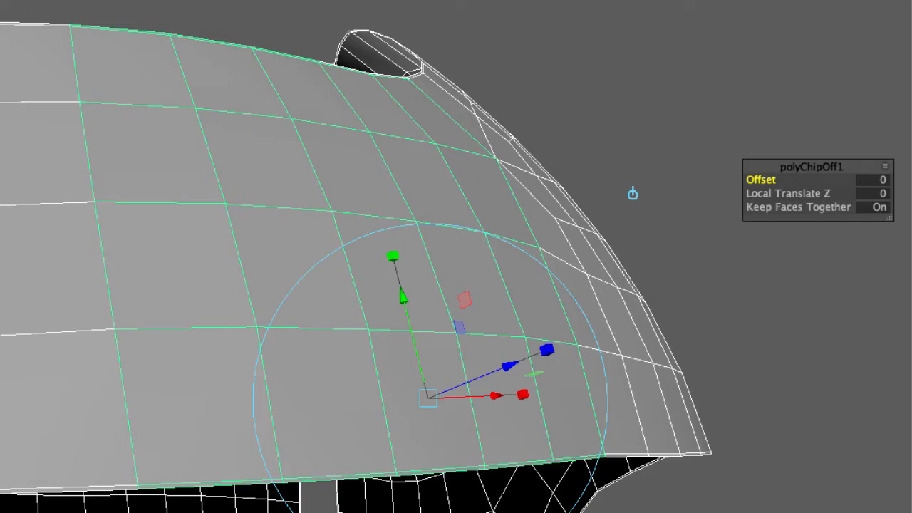
mouse_move(223, 330)
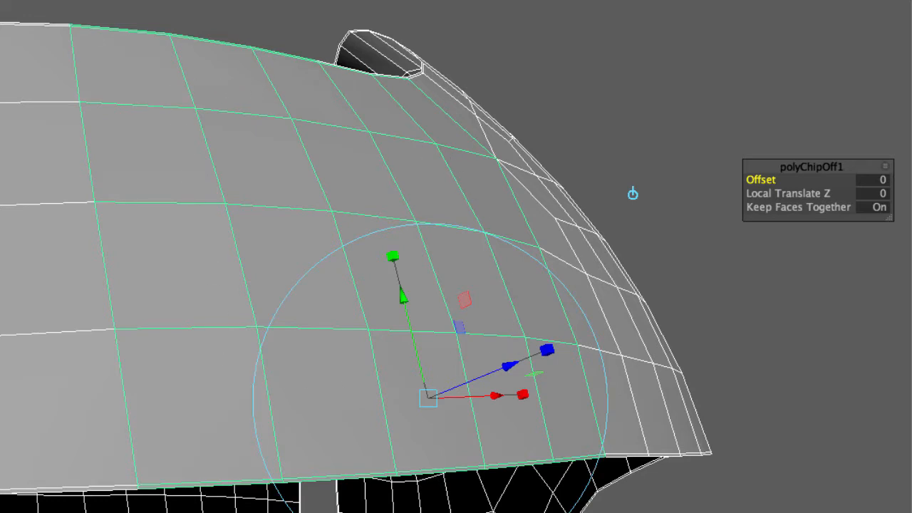
mouse_move(857, 142)
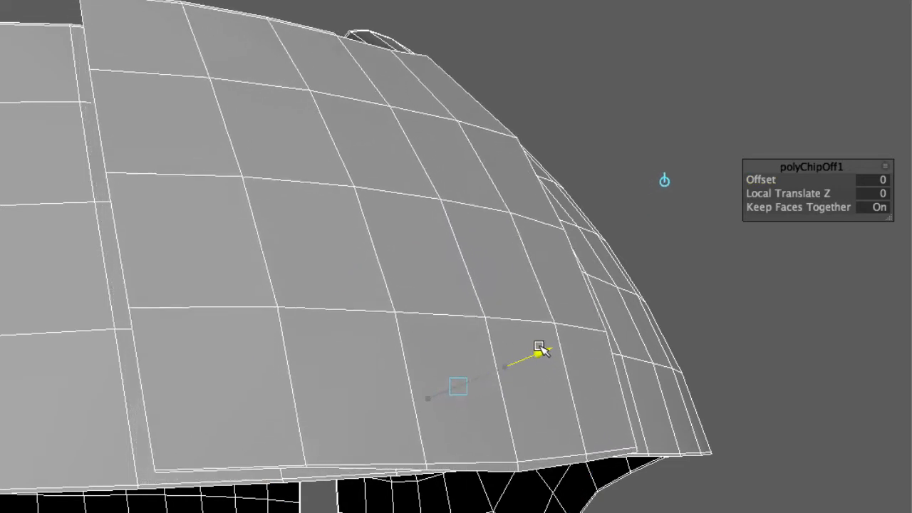
left_click_drag(538, 349, 584, 331)
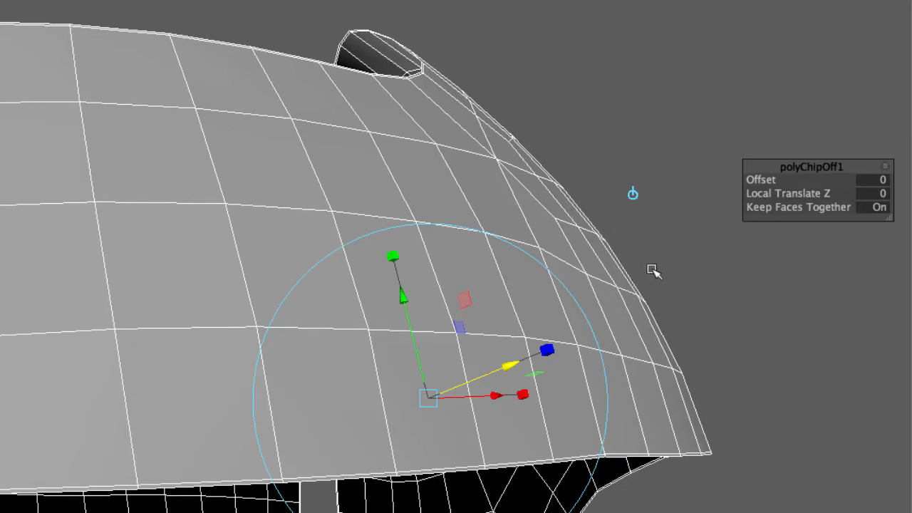
key("q")
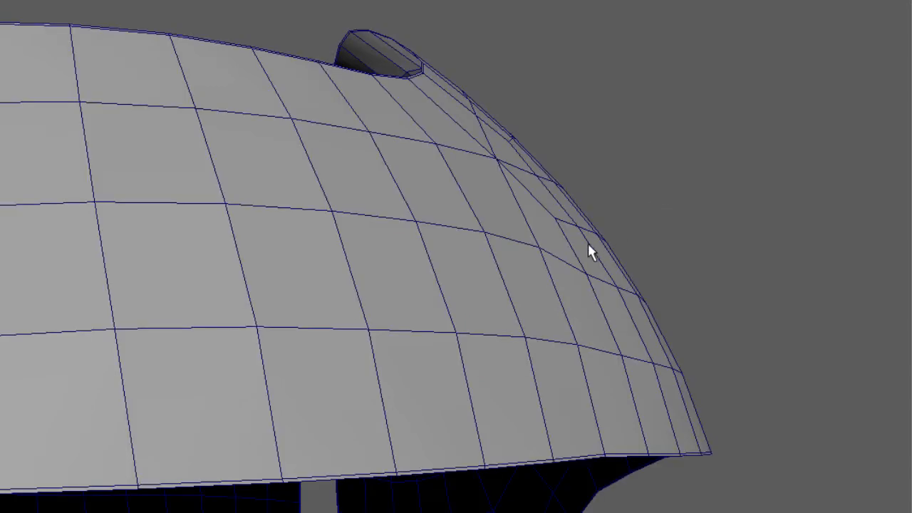
Return to Object Mode and box-select the helmet to show polySurface16 in the Outliner.
left_click(563, 199)
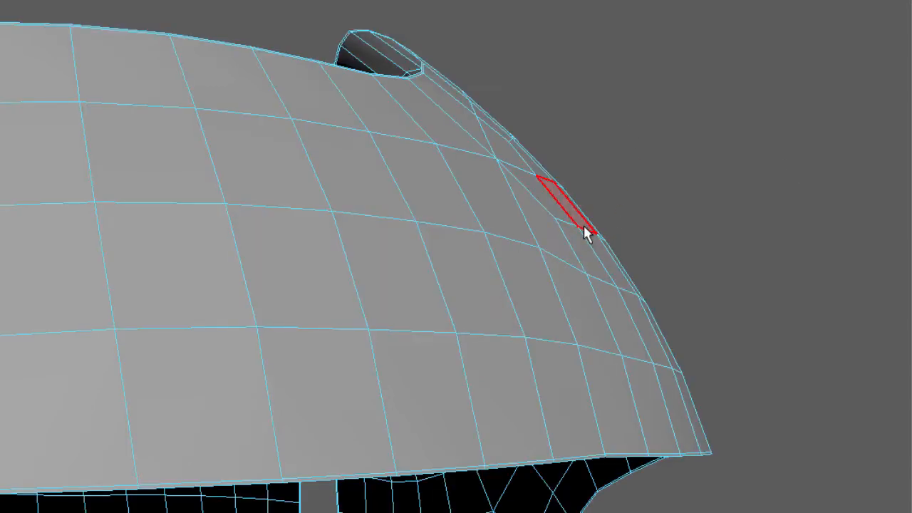
right_click(582, 231)
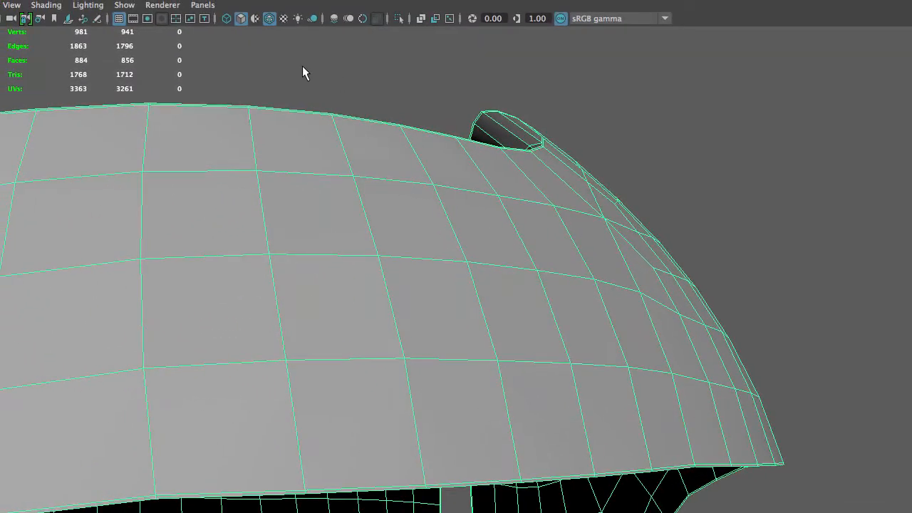
left_click_drag(305, 71, 556, 300)
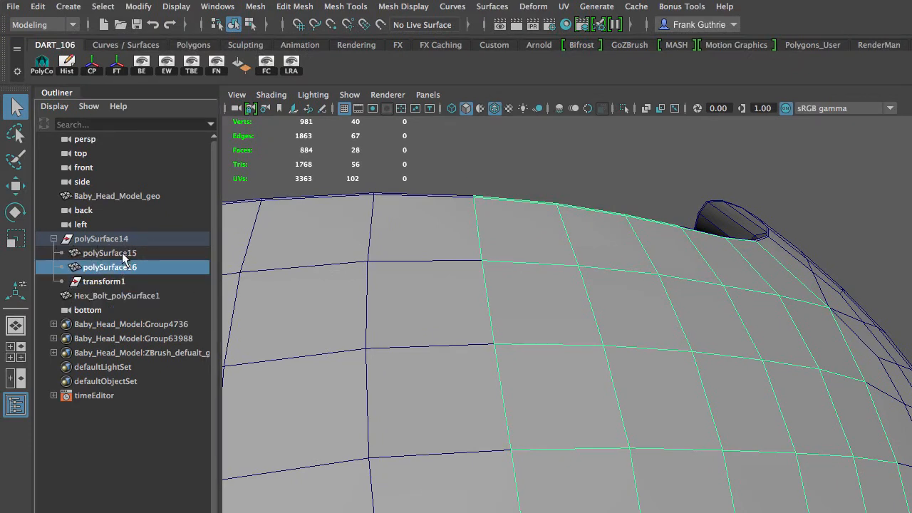
Select polySurface16 and polySurface15 together in the Outliner, after inspecting transform1.
left_click(109, 253)
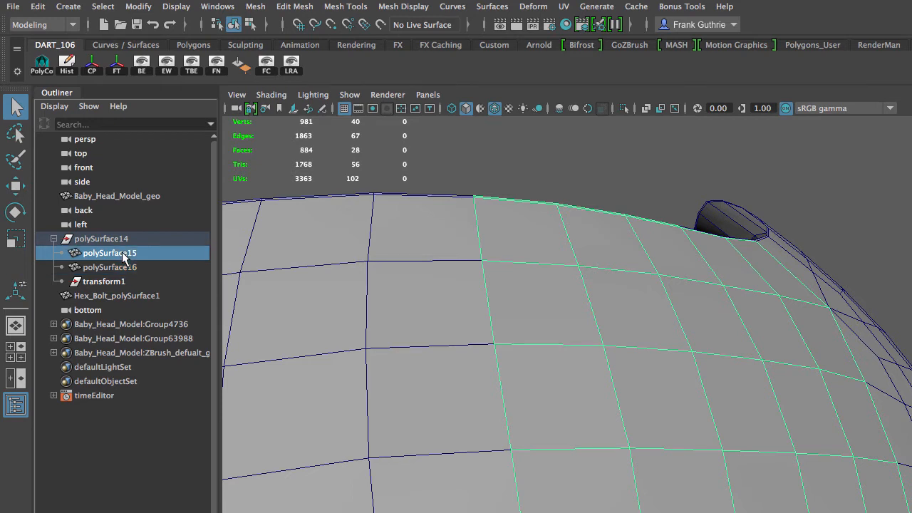
left_click(105, 282)
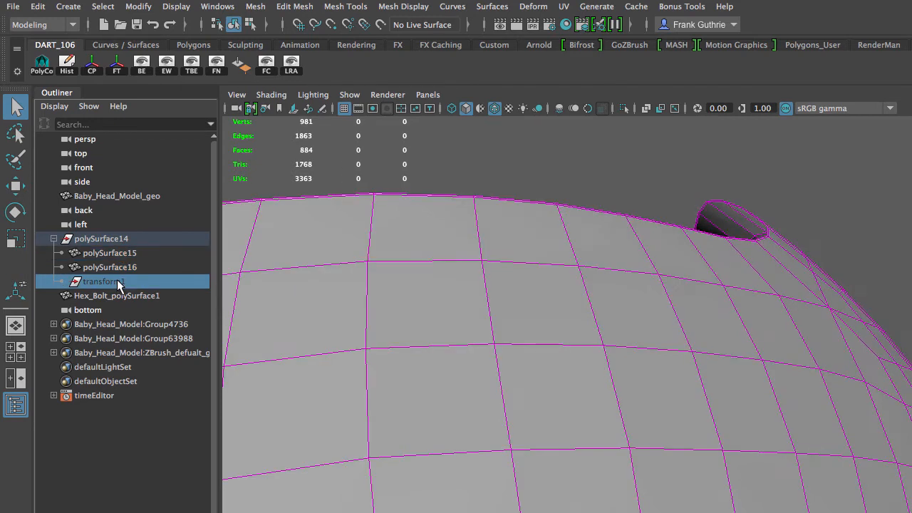
mouse_move(117, 284)
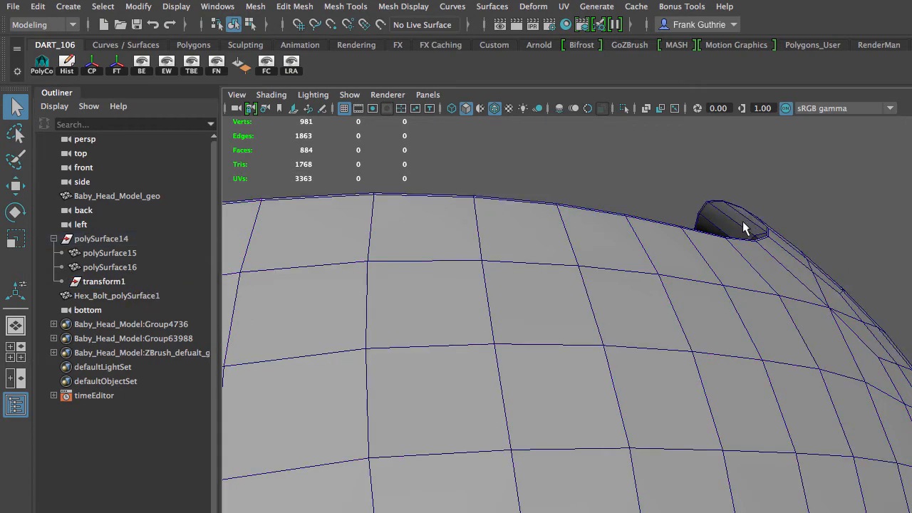
left_click(109, 266)
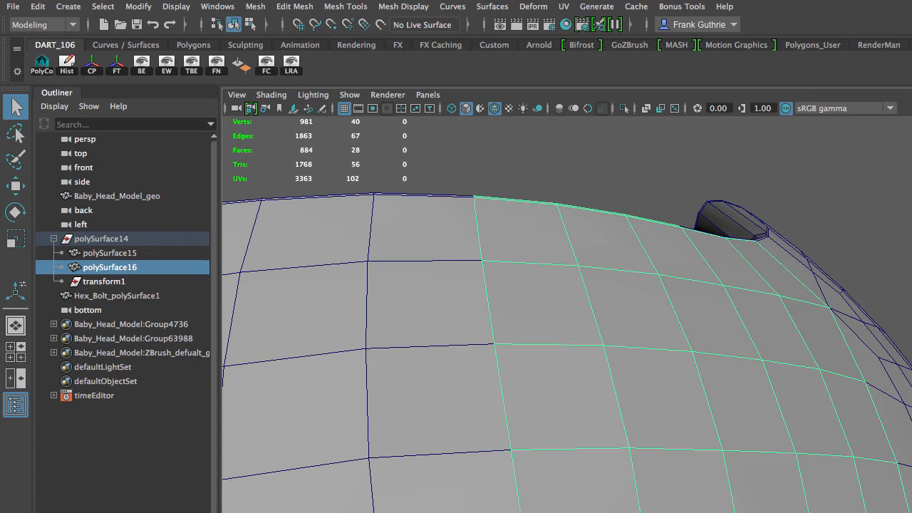
left_click(109, 253)
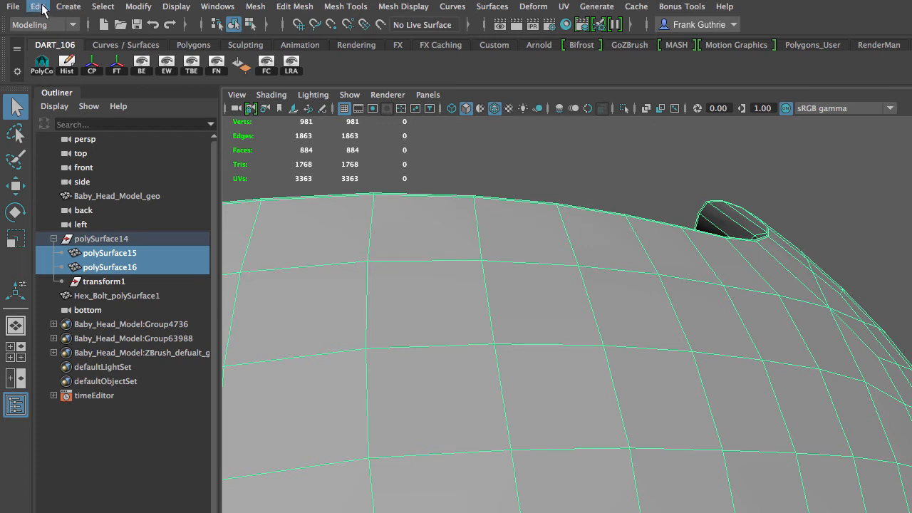
Delete history by type on both pieces, removing the empty transform1 node.
left_click(37, 6)
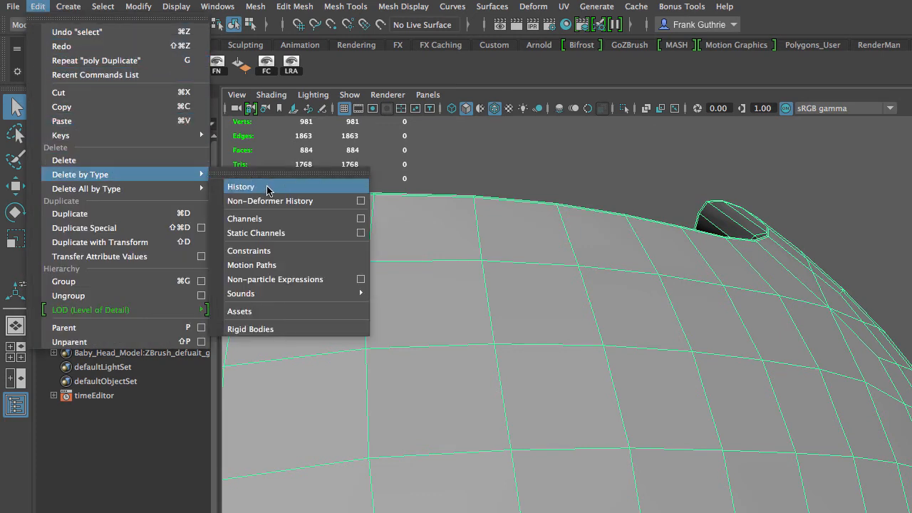
left_click(240, 186)
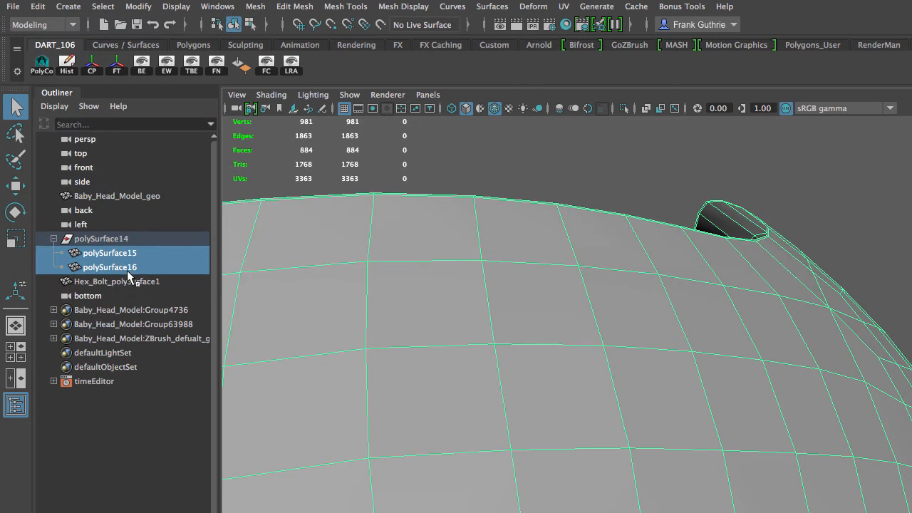
mouse_move(134, 284)
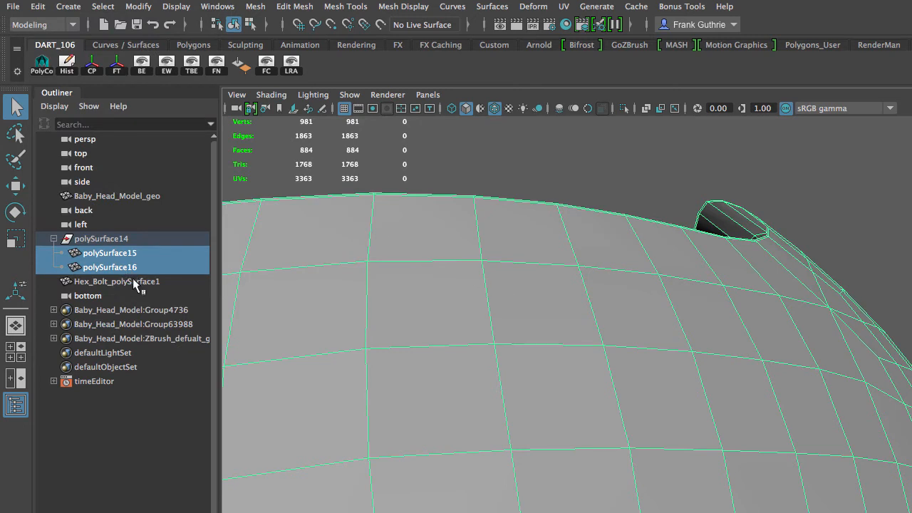